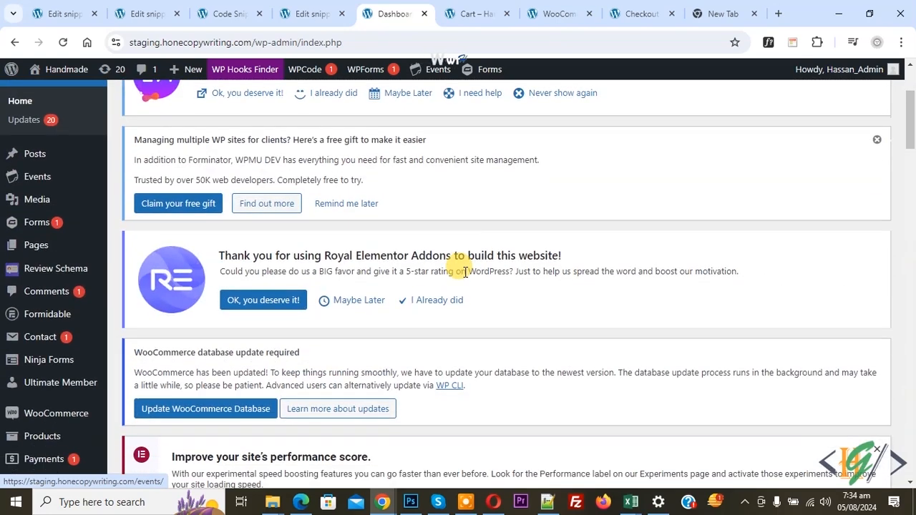
Search the Add Plugins page for 'wpcode' and confirm WPCode is installed and active.
{"action": "scroll", "scroll_direction": "down", "scroll_amount": 3}
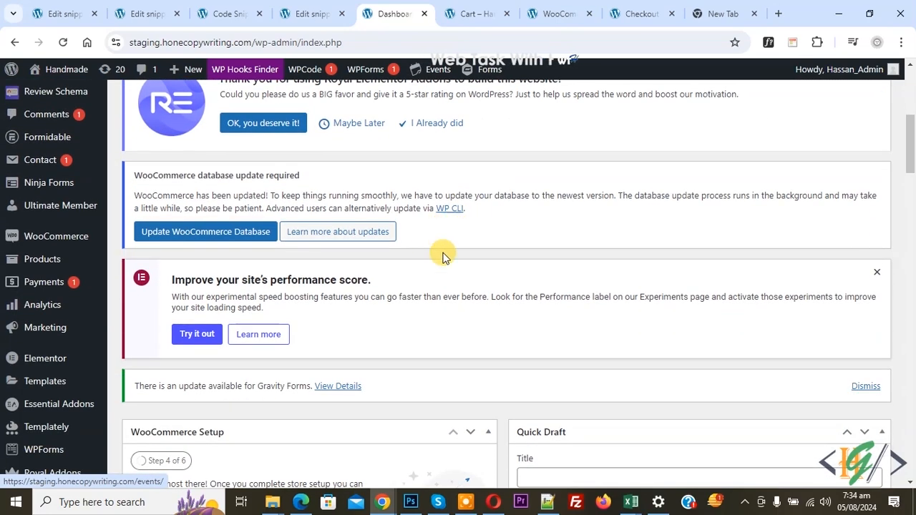
{"action": "mouse_move", "coordinate": [486, 208]}
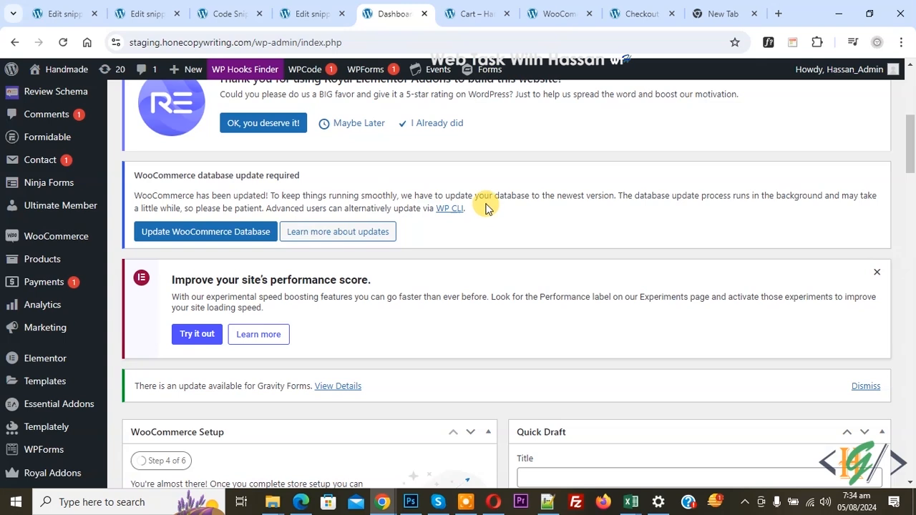
{"action": "mouse_move", "coordinate": [480, 223]}
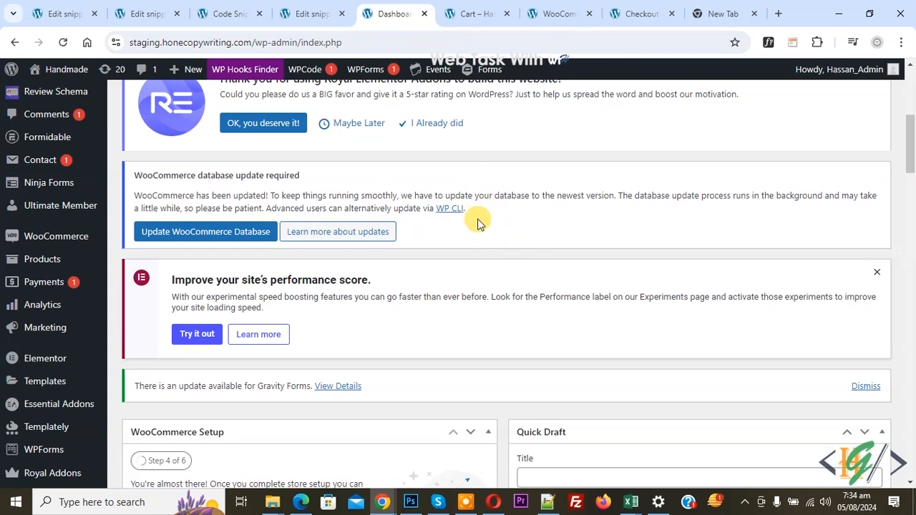
{"action": "mouse_move", "coordinate": [555, 249]}
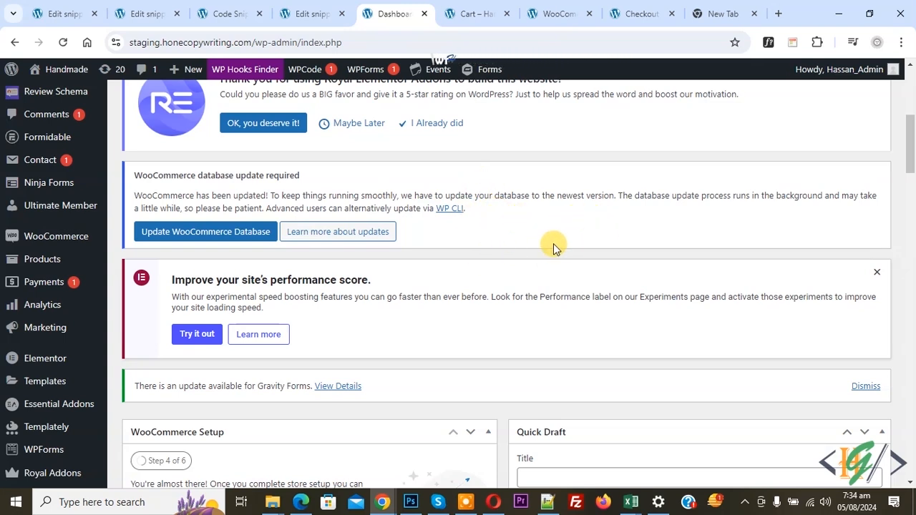
{"action": "mouse_move", "coordinate": [508, 259]}
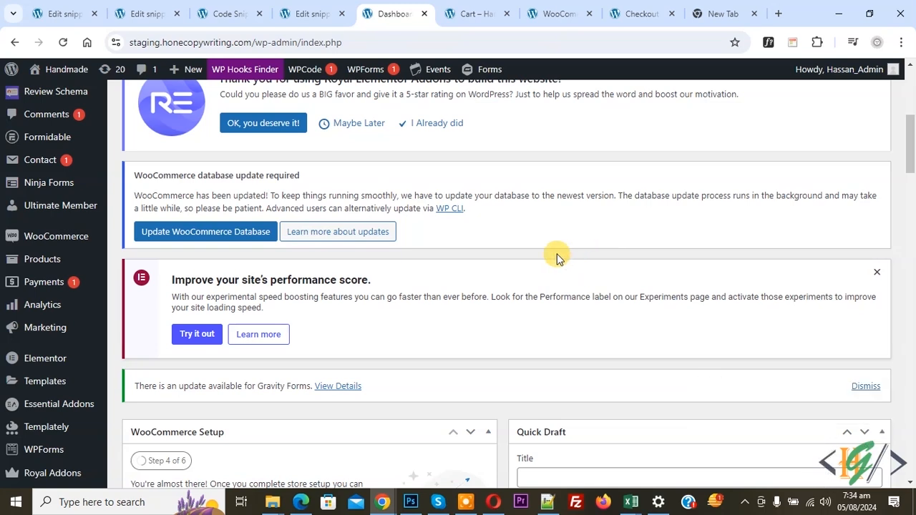
{"action": "mouse_move", "coordinate": [530, 246]}
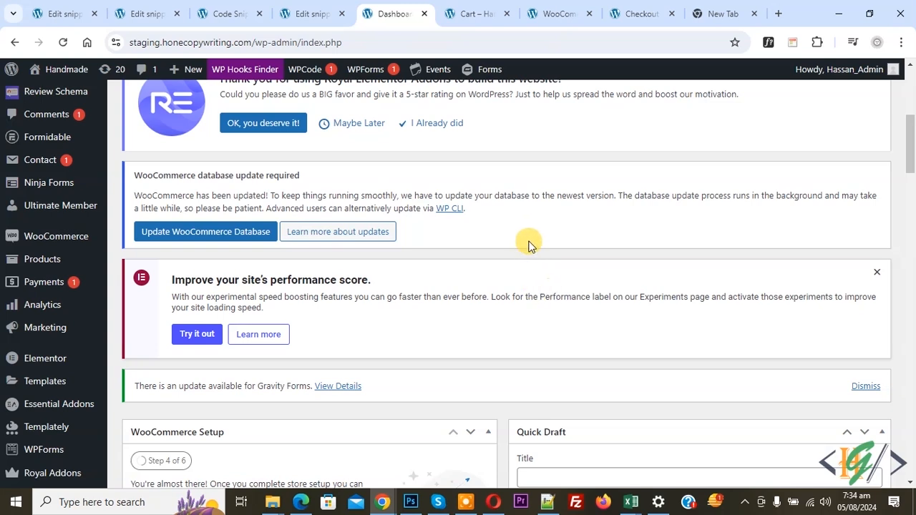
{"action": "mouse_move", "coordinate": [490, 220]}
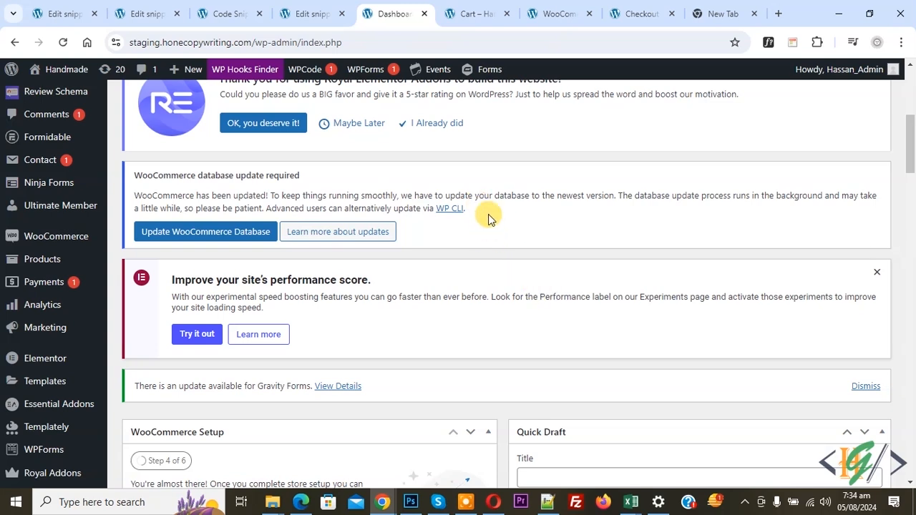
{"action": "mouse_move", "coordinate": [517, 232]}
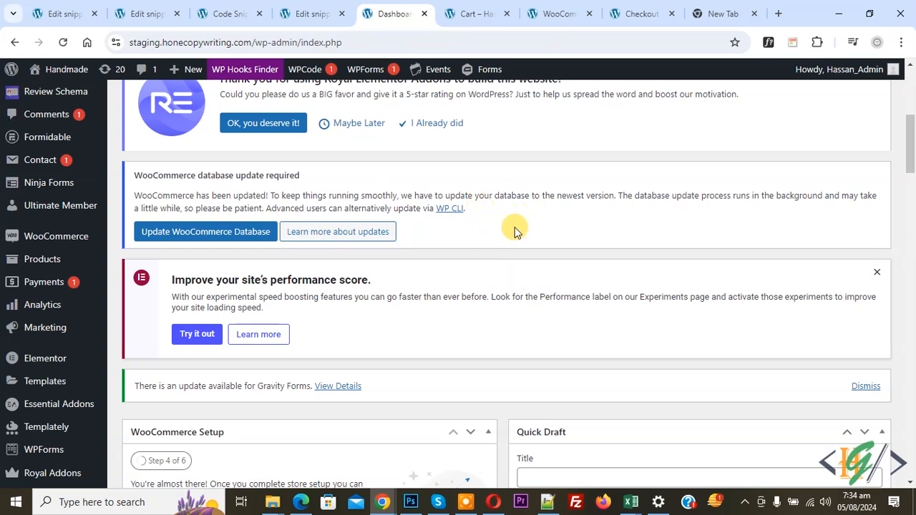
{"action": "scroll", "scroll_direction": "down", "scroll_amount": 3}
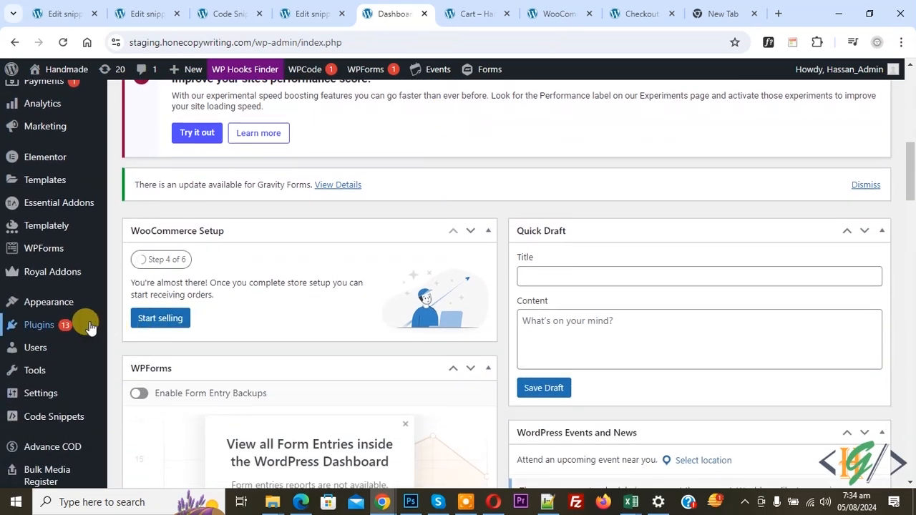
{"action": "left_click", "coordinate": [151, 345]}
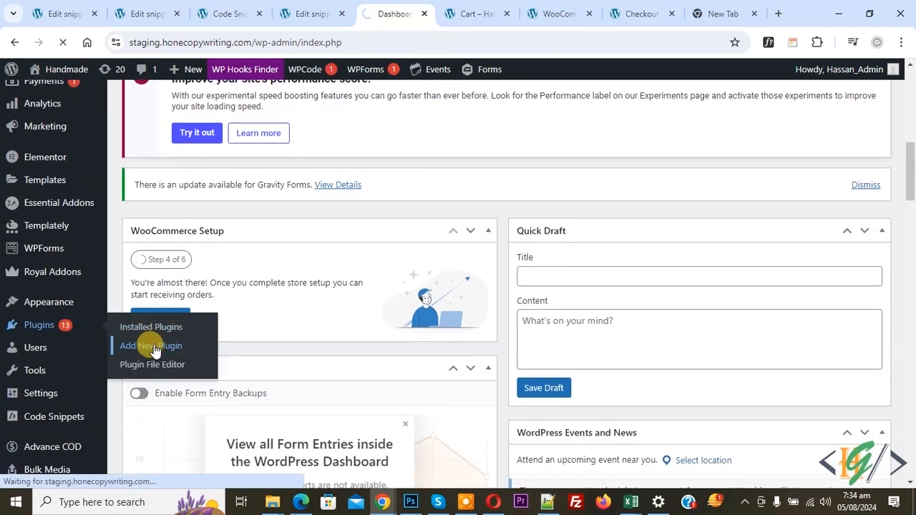
{"action": "left_click", "coordinate": [150, 345]}
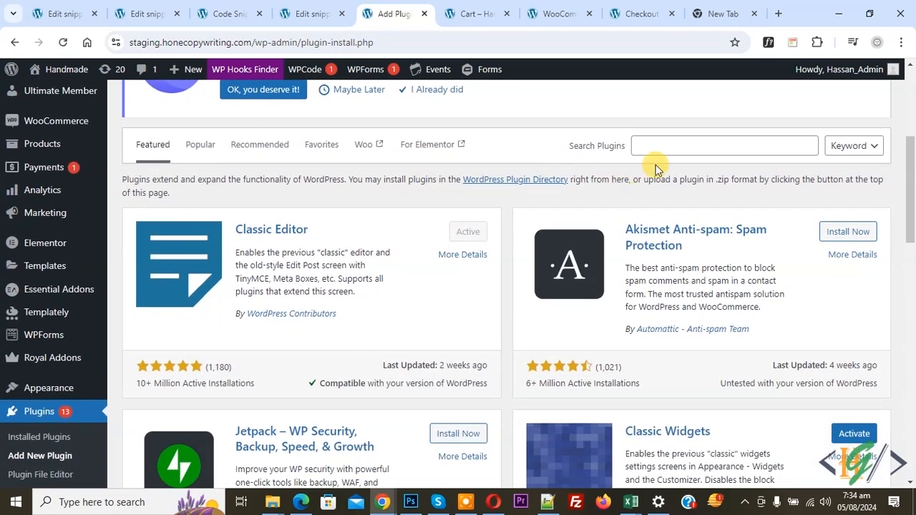
{"action": "type", "text": "wpcode"}
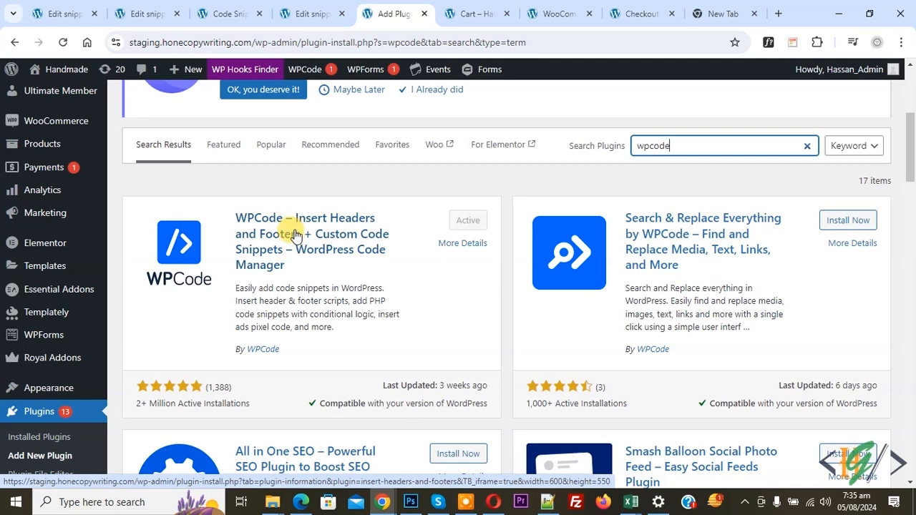
{"action": "scroll", "scroll_direction": "down", "scroll_amount": 3}
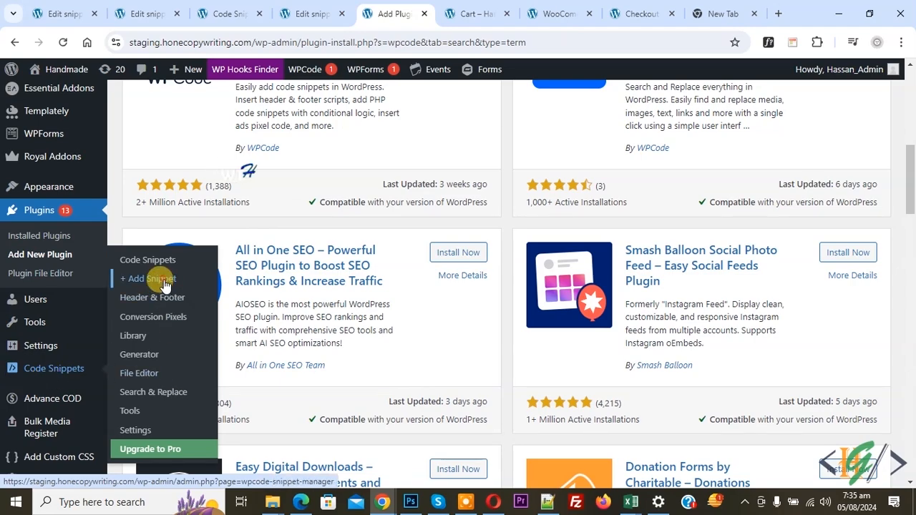
Create a blank custom WPCode snippet set to PHP Snippet with the product-quantities email code.
{"action": "left_click", "coordinate": [147, 278]}
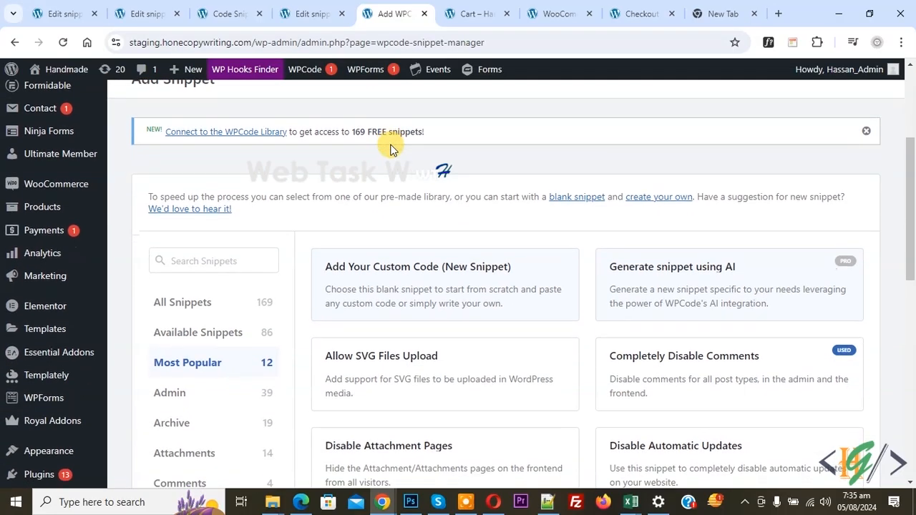
{"action": "left_click", "coordinate": [418, 266]}
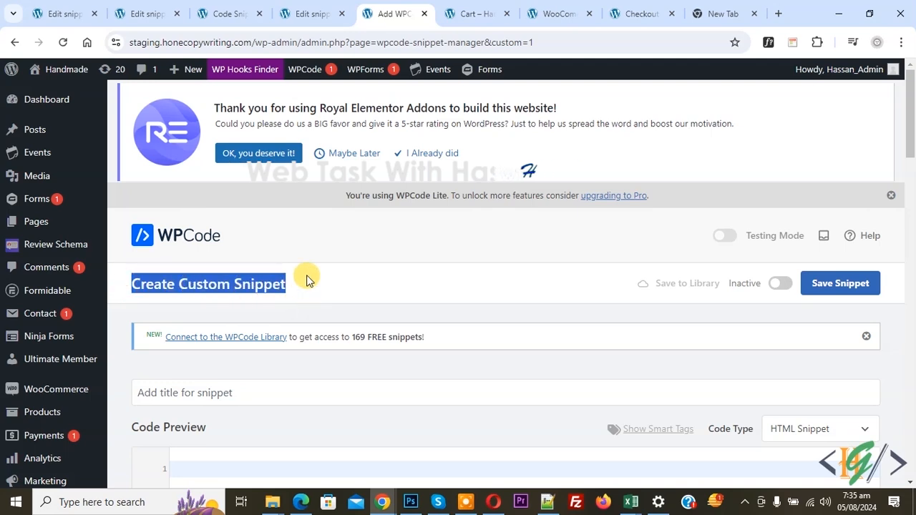
{"action": "scroll", "scroll_direction": "down", "scroll_amount": 3}
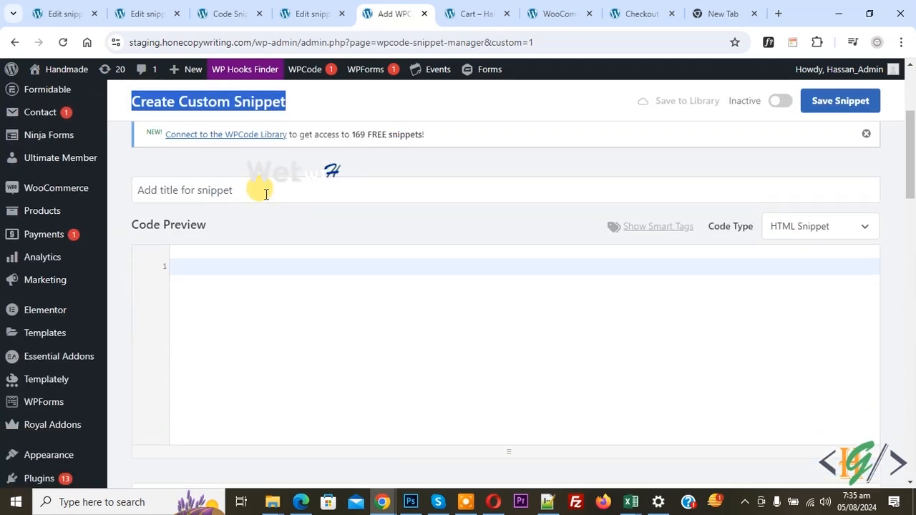
{"action": "mouse_move", "coordinate": [328, 249]}
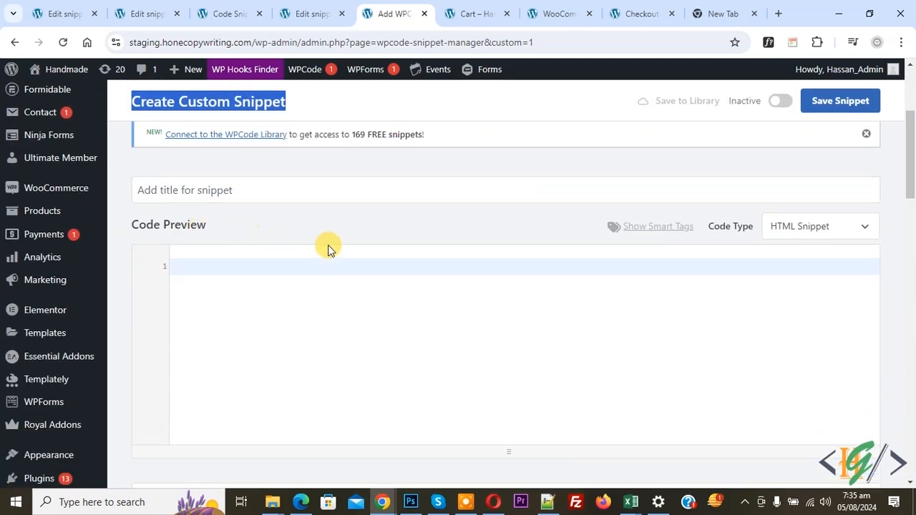
{"action": "left_click", "coordinate": [819, 226]}
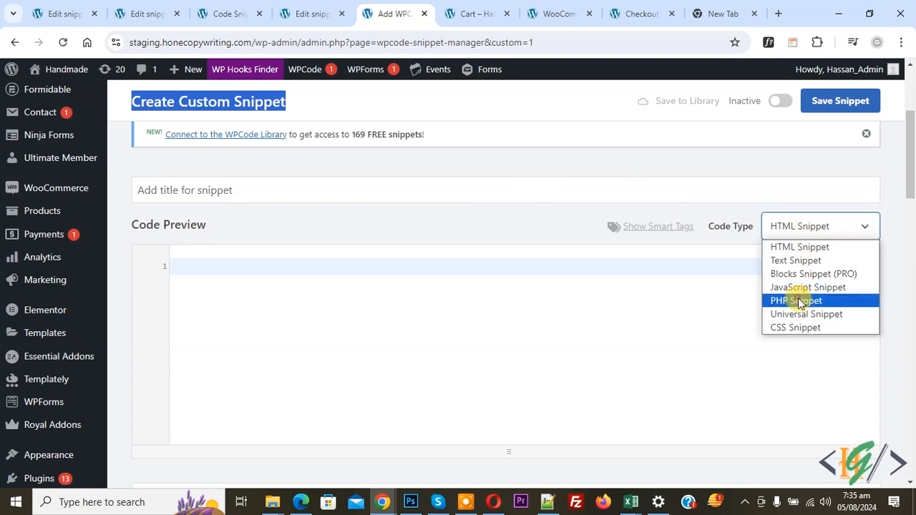
{"action": "left_click", "coordinate": [796, 301]}
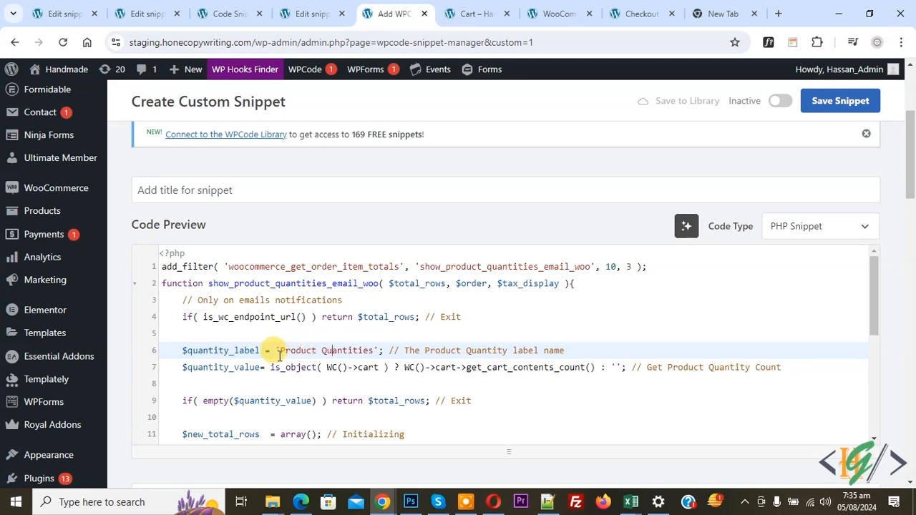
Save the quantity-total PHP snippet as active and switch to the store's cart page.
{"action": "double_click", "coordinate": [325, 349]}
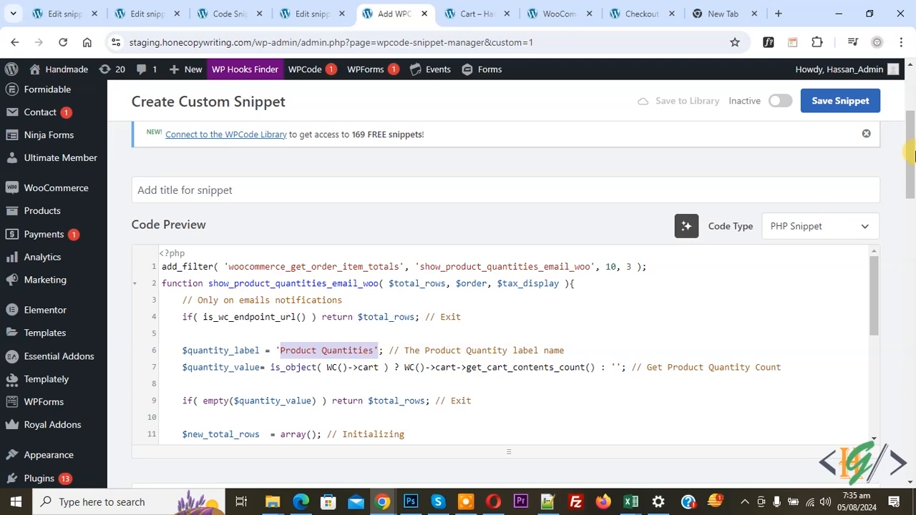
{"action": "scroll", "scroll_direction": "down", "scroll_amount": 3}
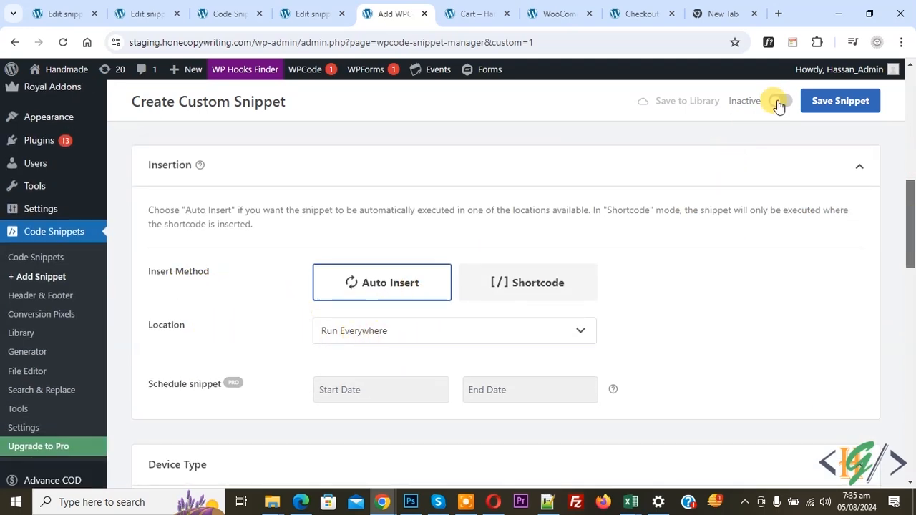
{"action": "left_click", "coordinate": [777, 100]}
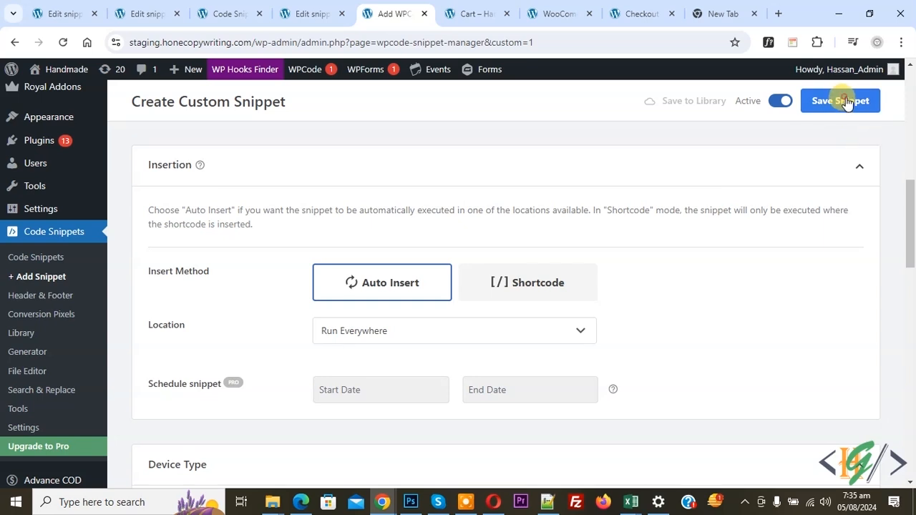
{"action": "left_click", "coordinate": [840, 100]}
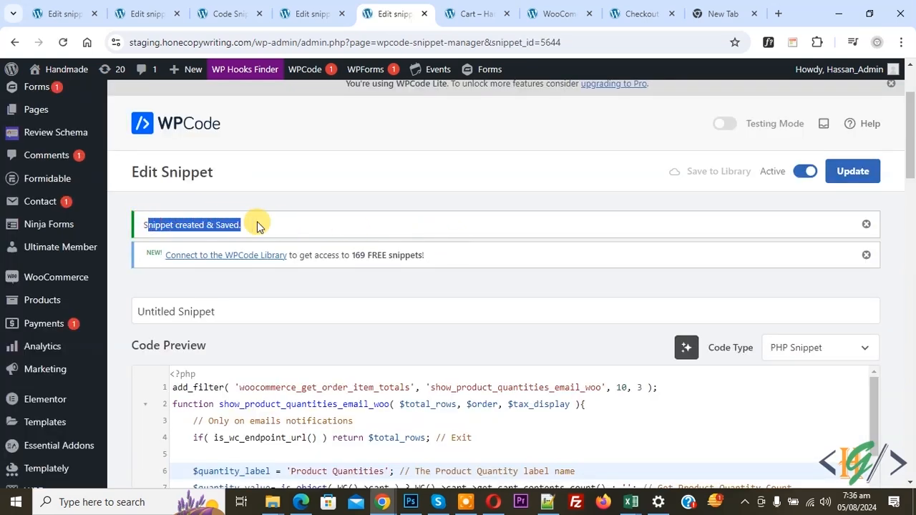
{"action": "left_click", "coordinate": [475, 13]}
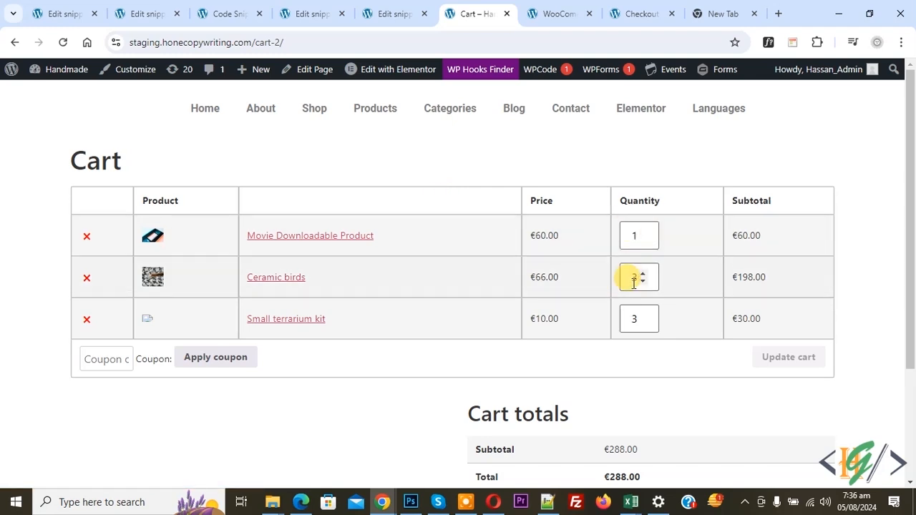
Proceed to checkout and place the €288.00 test order for the three cart products.
{"action": "scroll", "scroll_direction": "down", "scroll_amount": 3}
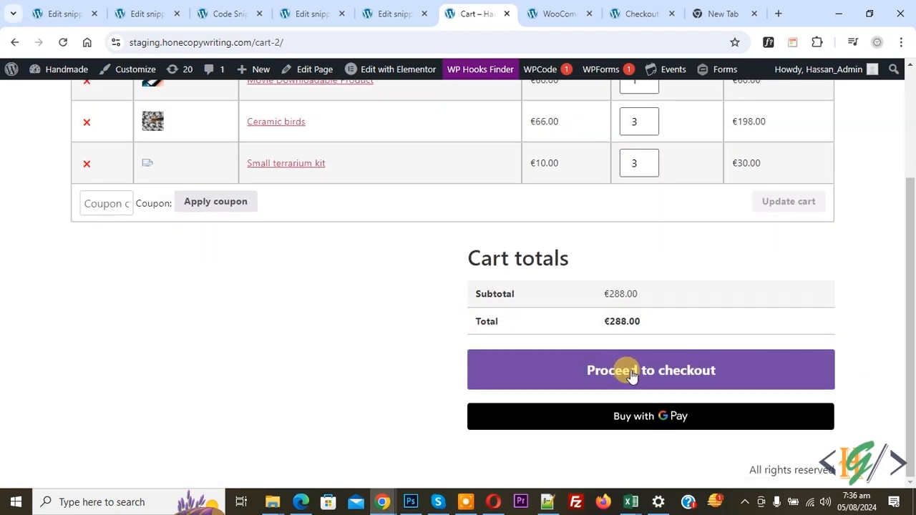
{"action": "left_click", "coordinate": [650, 369]}
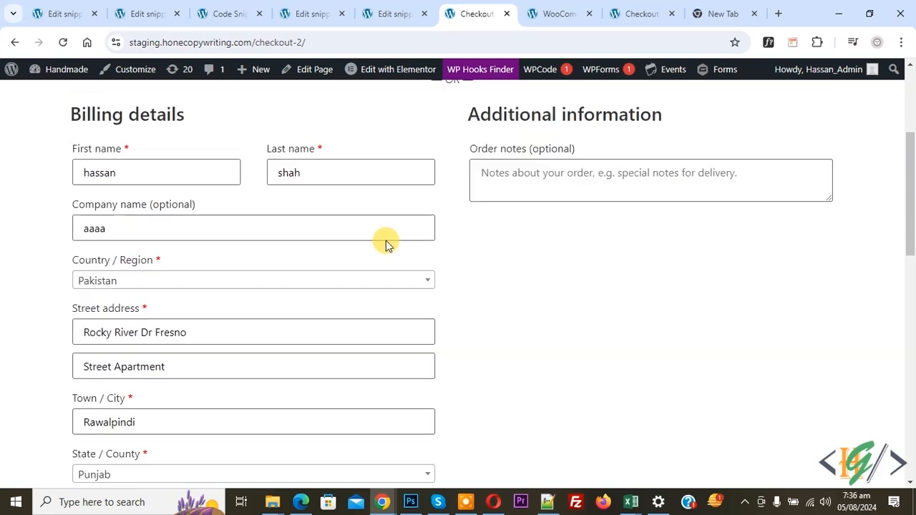
{"action": "scroll", "scroll_direction": "down", "scroll_amount": 3}
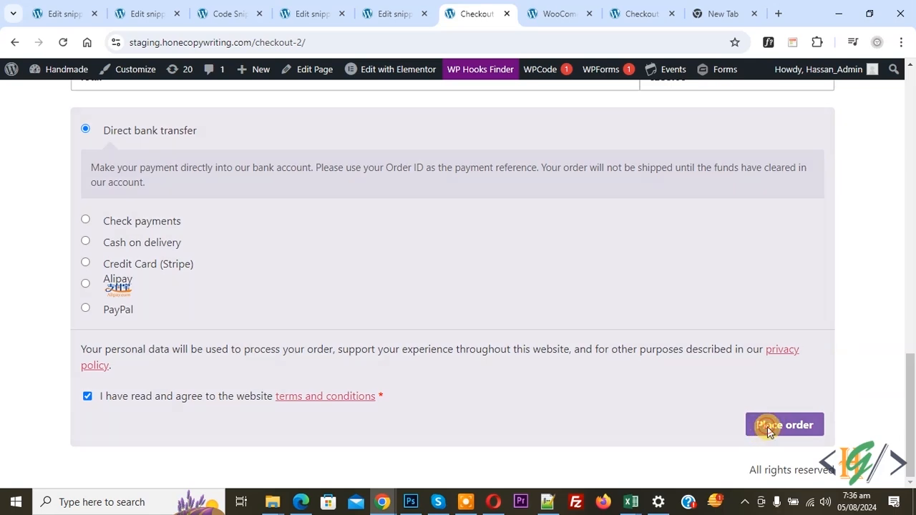
{"action": "left_click", "coordinate": [785, 425]}
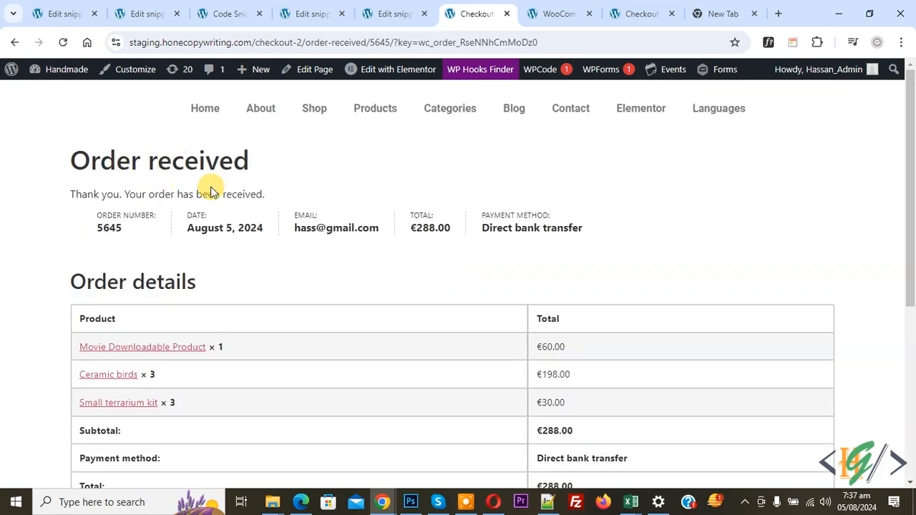
{"action": "mouse_move", "coordinate": [441, 279]}
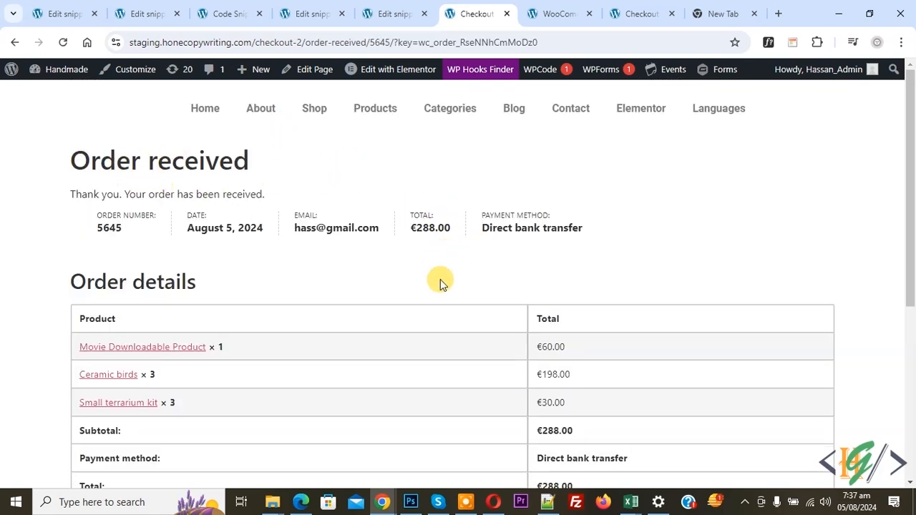
{"action": "mouse_move", "coordinate": [441, 260]}
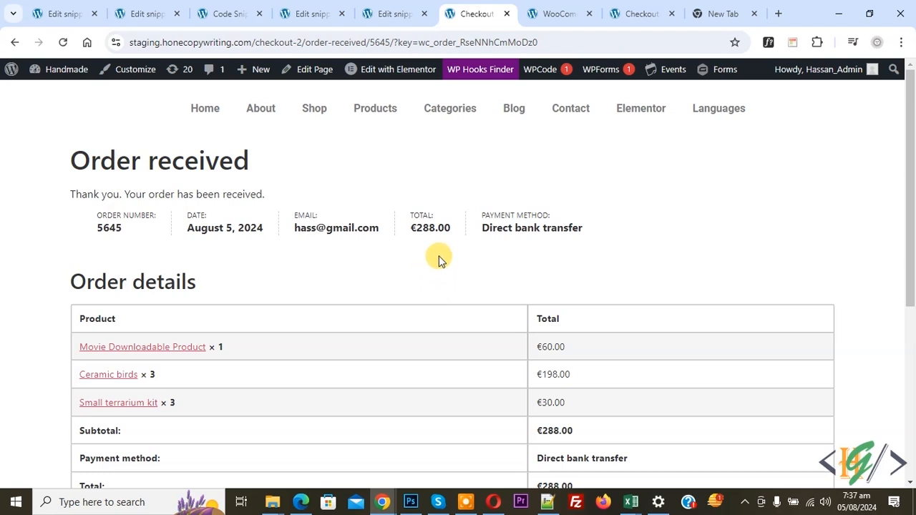
{"action": "mouse_move", "coordinate": [403, 272]}
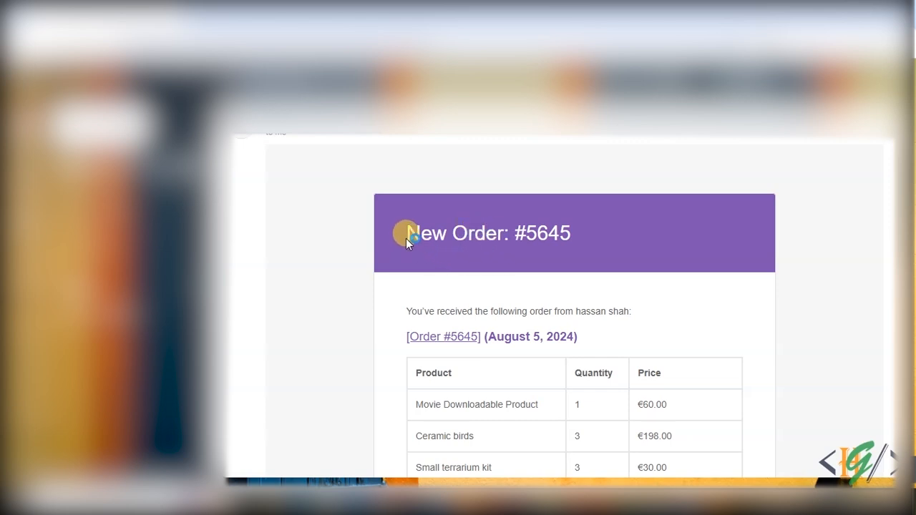
Scroll the New Order #5645 admin email to the totals table showing Product Quantities 7.
{"action": "scroll", "scroll_direction": "down", "scroll_amount": 3}
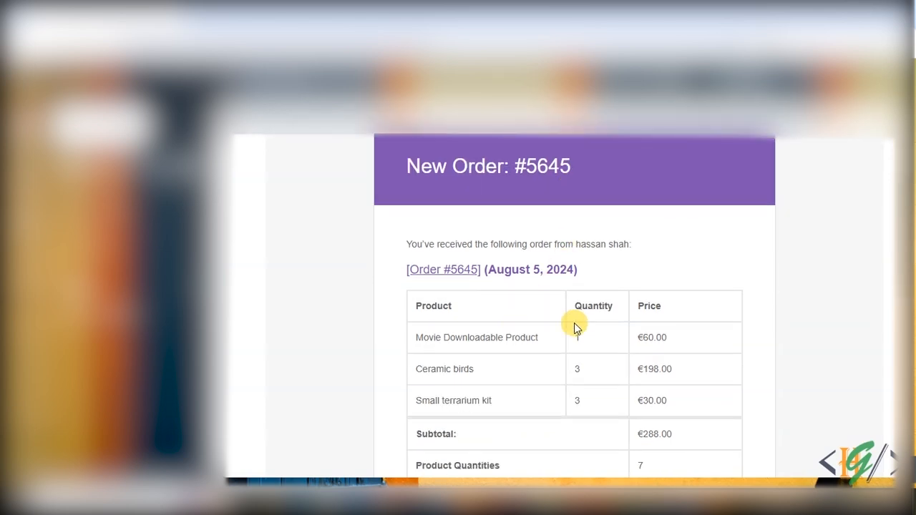
{"action": "scroll", "scroll_direction": "down", "scroll_amount": 3}
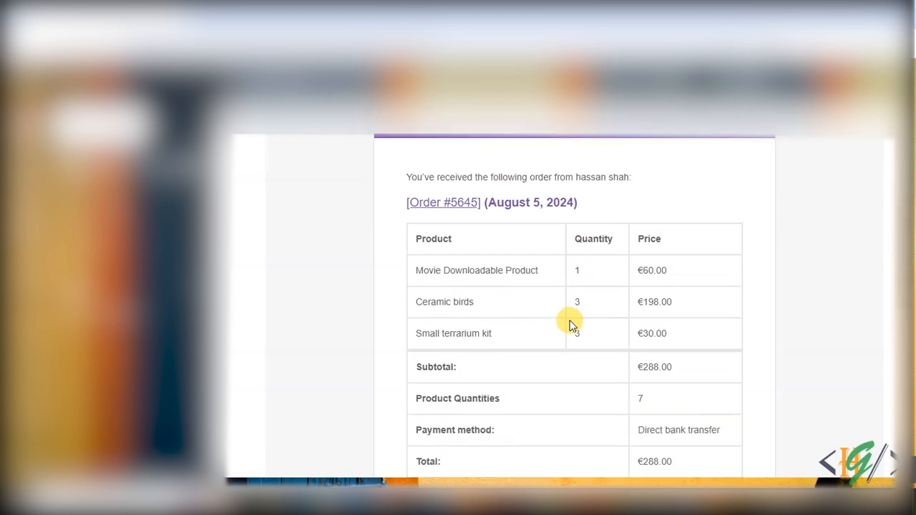
{"action": "mouse_move", "coordinate": [642, 398]}
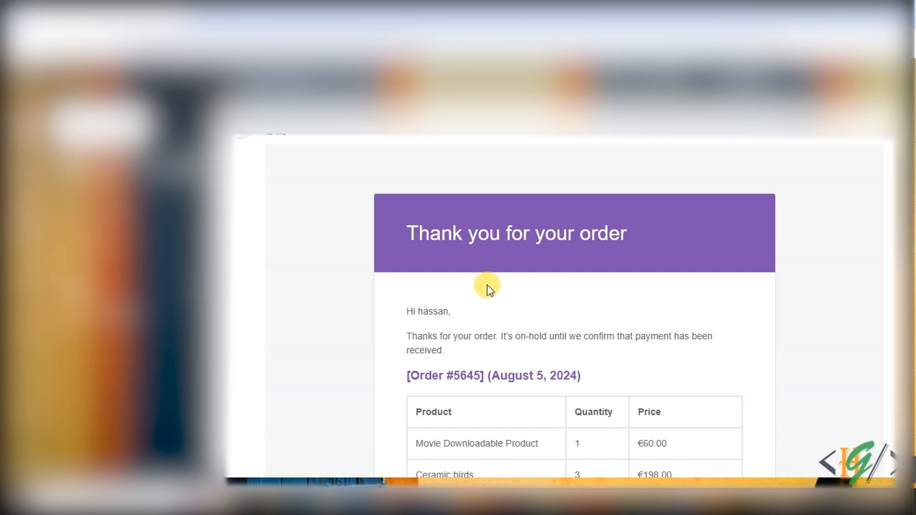
{"action": "mouse_move", "coordinate": [498, 226]}
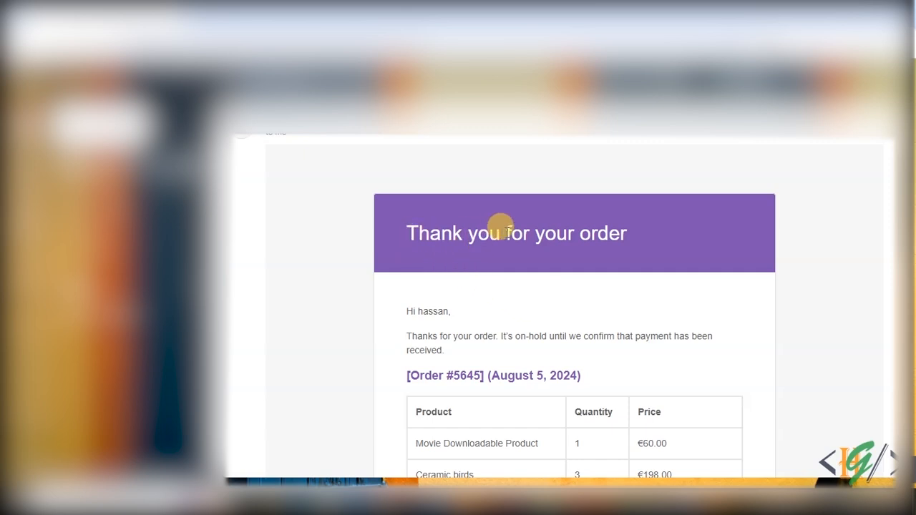
Scroll the customer's thank-you email for #5645 to the Product Quantities 7 row.
{"action": "scroll", "scroll_direction": "down", "scroll_amount": 3}
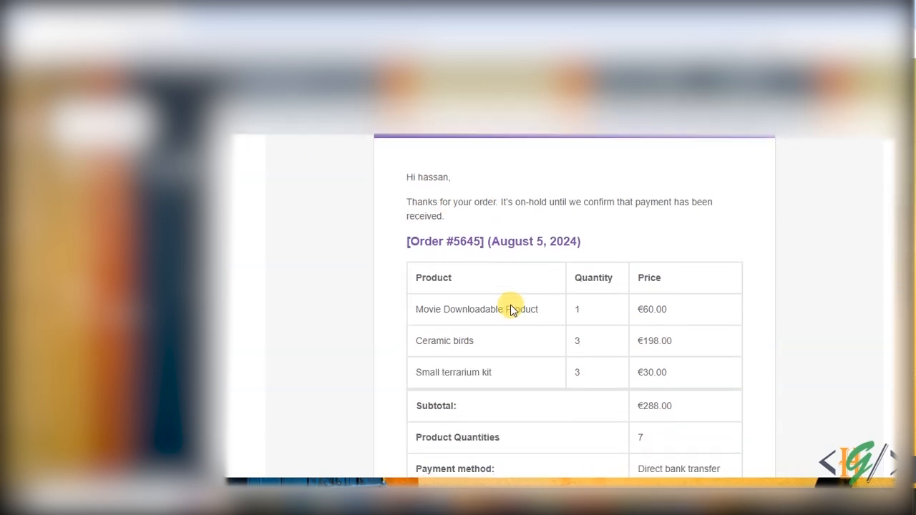
{"action": "mouse_move", "coordinate": [447, 438]}
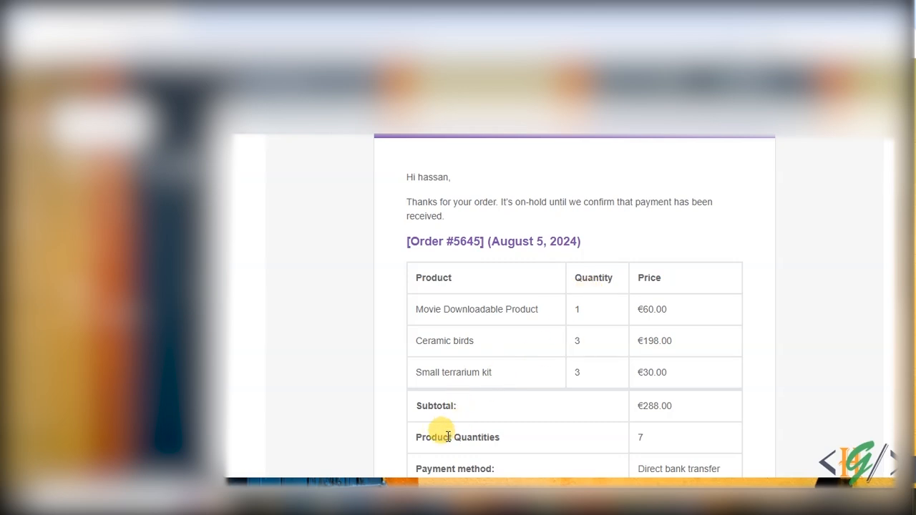
{"action": "mouse_move", "coordinate": [559, 361]}
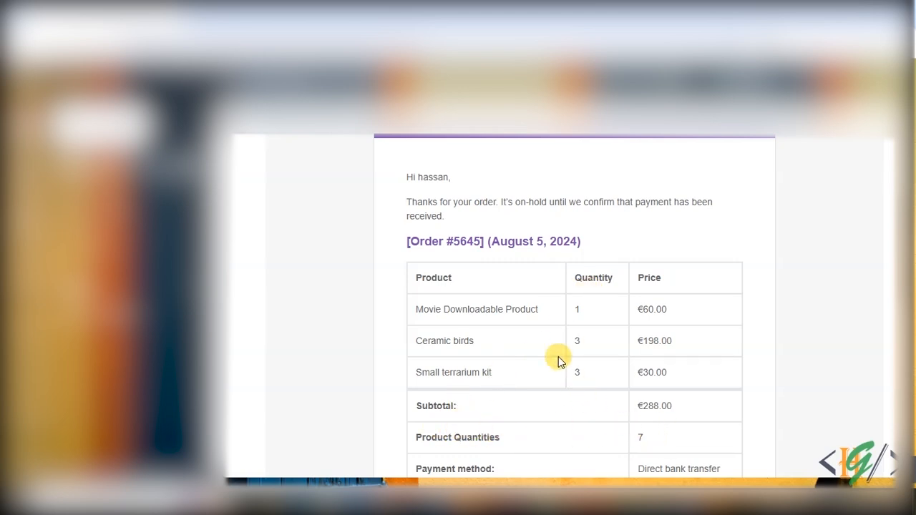
{"action": "mouse_move", "coordinate": [543, 336]}
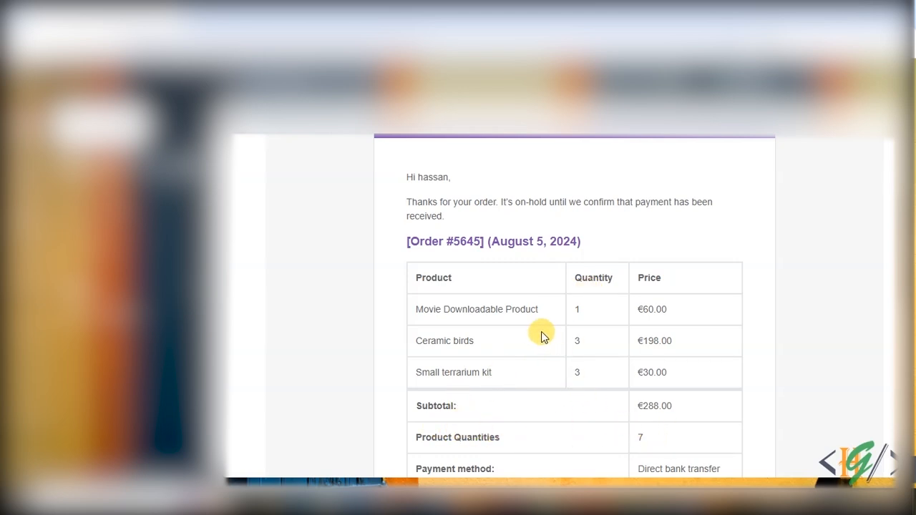
{"action": "mouse_move", "coordinate": [536, 342]}
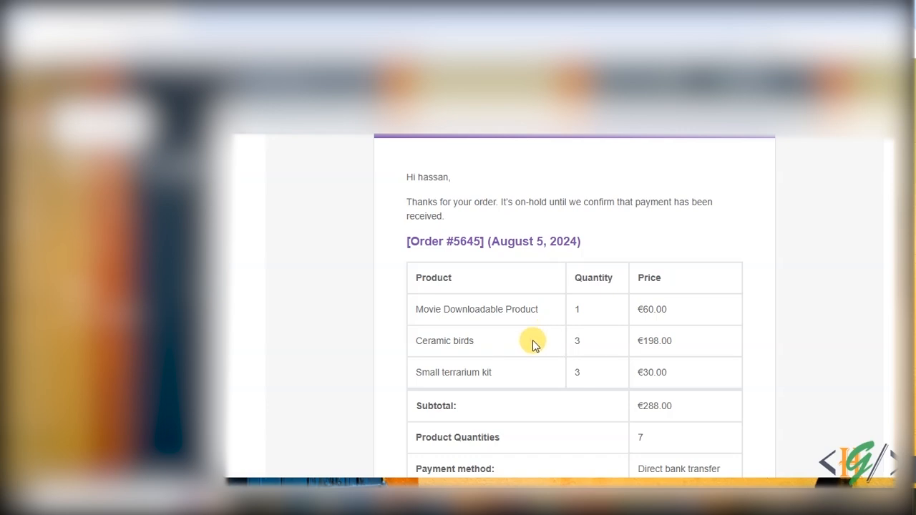
{"action": "mouse_move", "coordinate": [547, 333]}
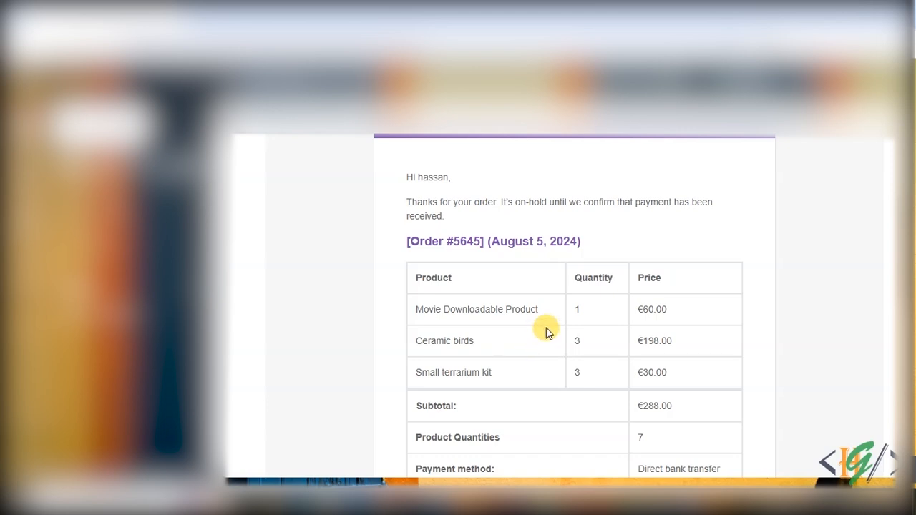
{"action": "mouse_move", "coordinate": [533, 312]}
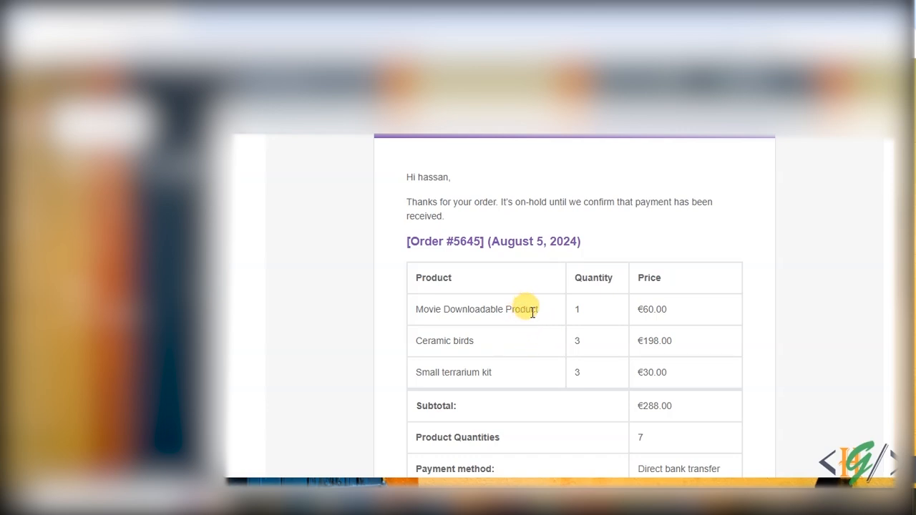